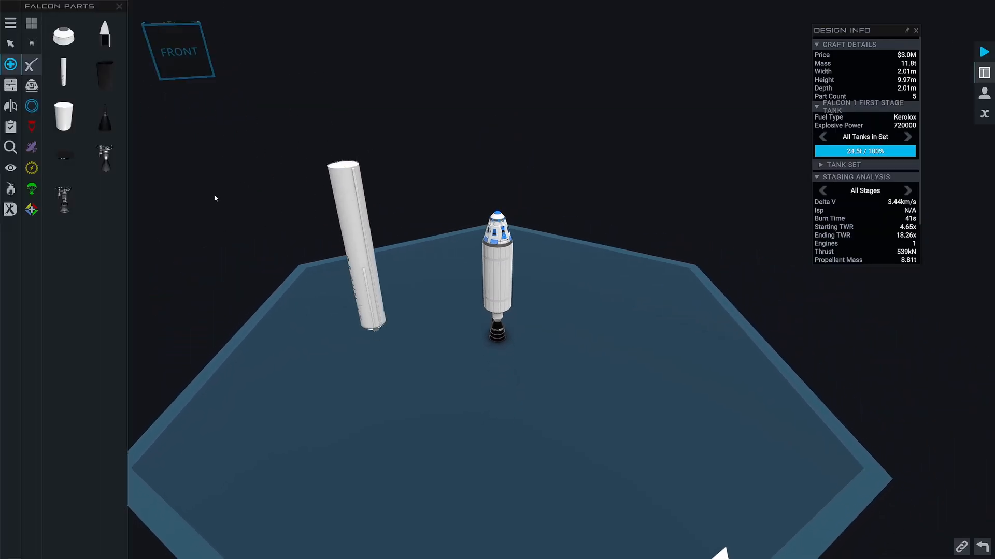
mouse_move(62, 199)
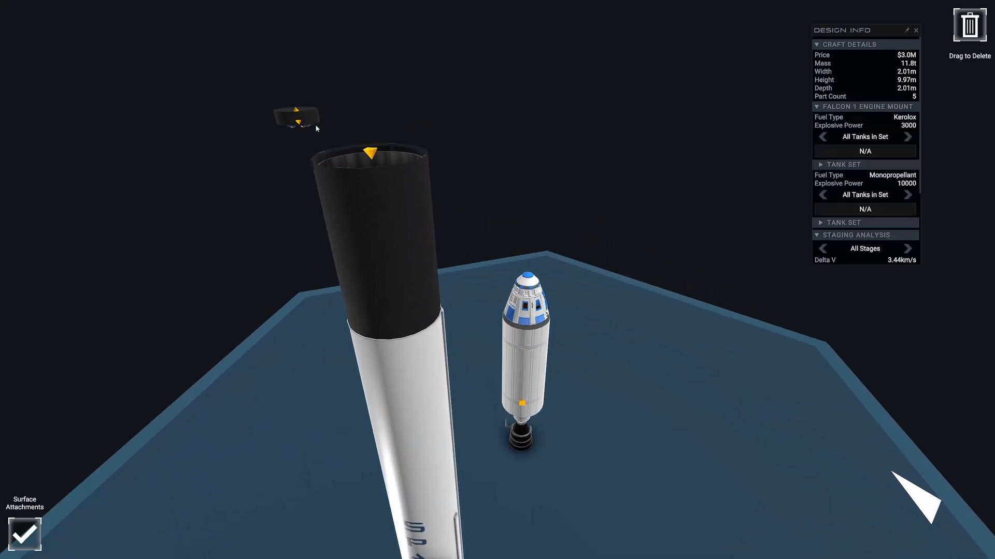
- Mount the engine mount and MAGE engine inside the black interstage on the tank dome
click(371, 151)
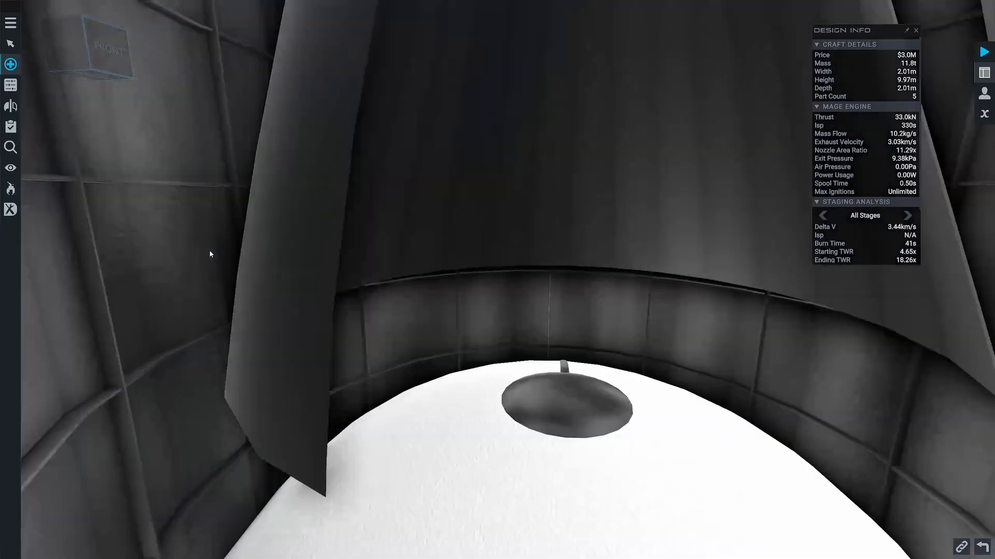
click(10, 210)
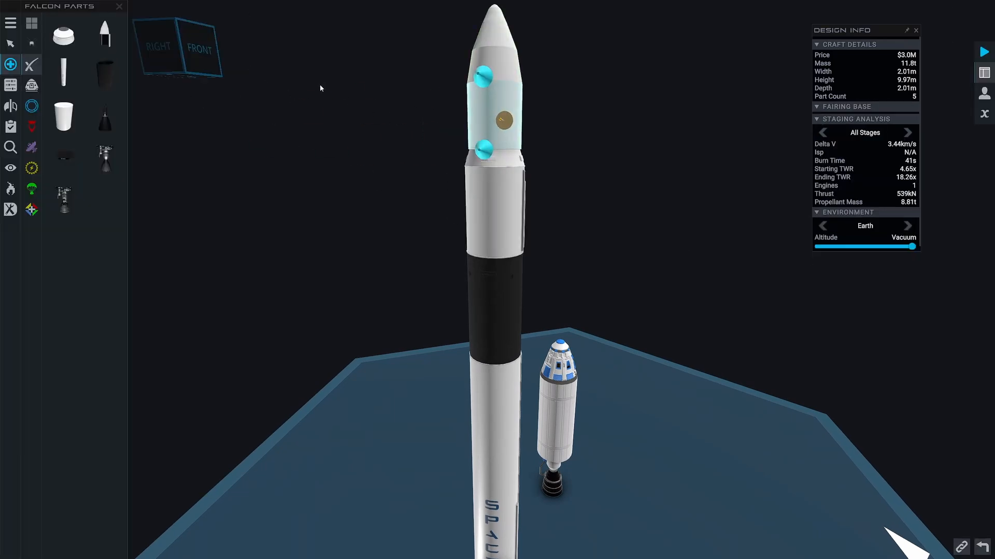
- Place the smallsat payload on the upper stage and enclose it with the fairing base
click(32, 209)
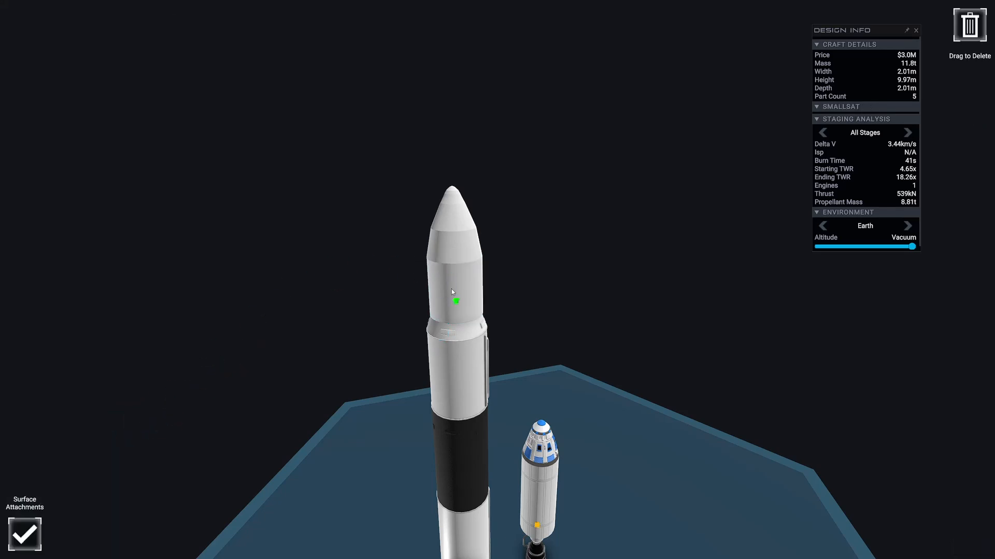
click(454, 292)
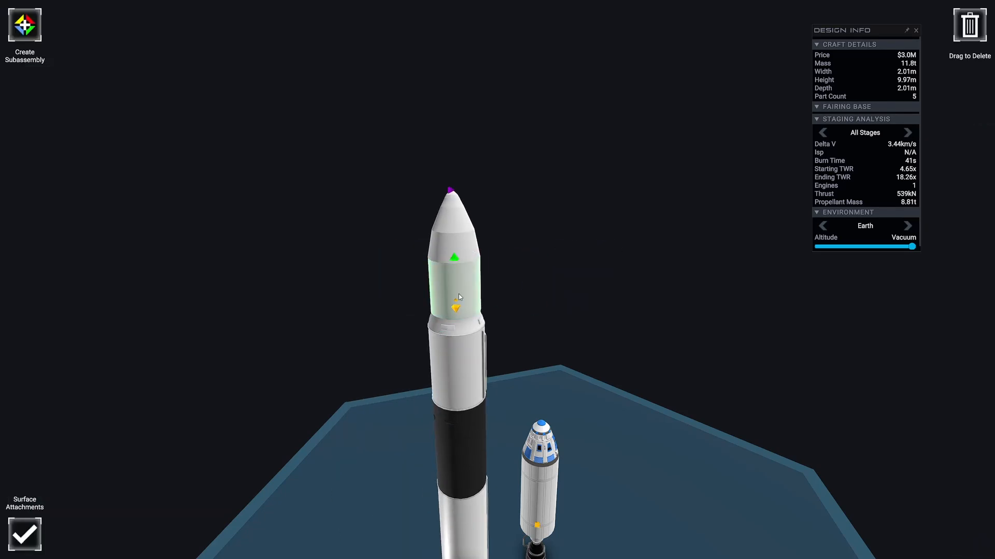